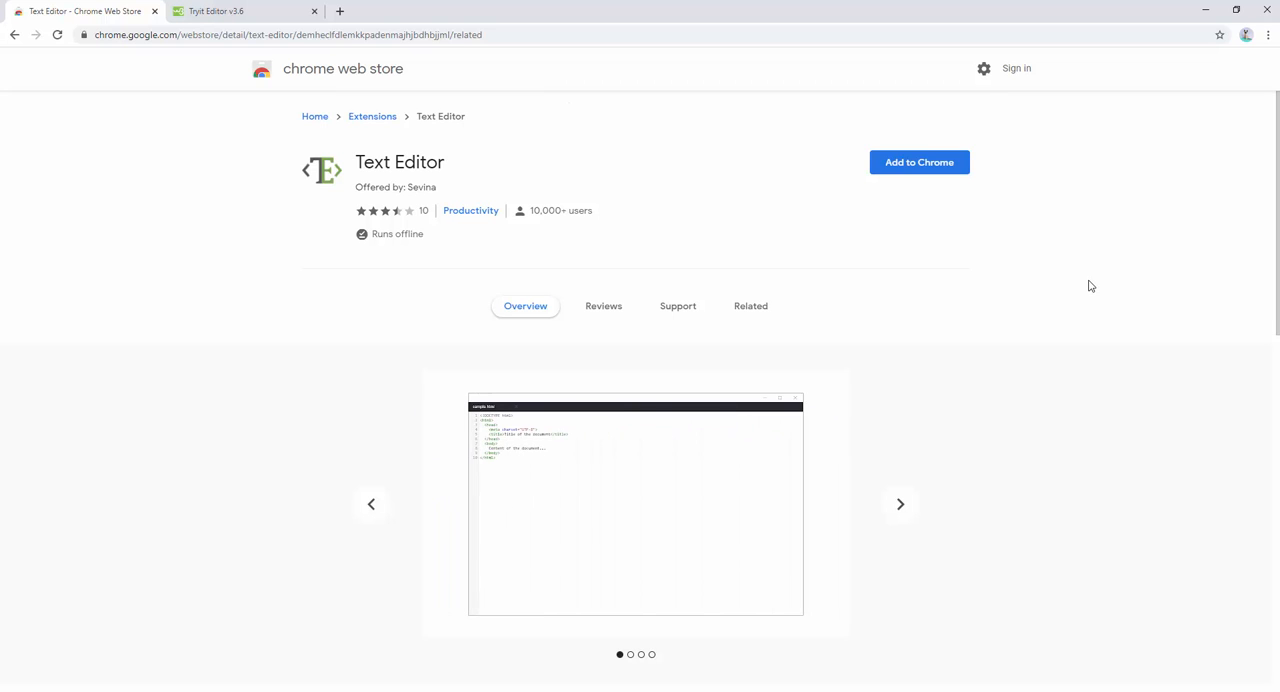
Launch Text Editor and create a new empty document named untitled0.
{"action": "left_click", "coordinate": [918, 162]}
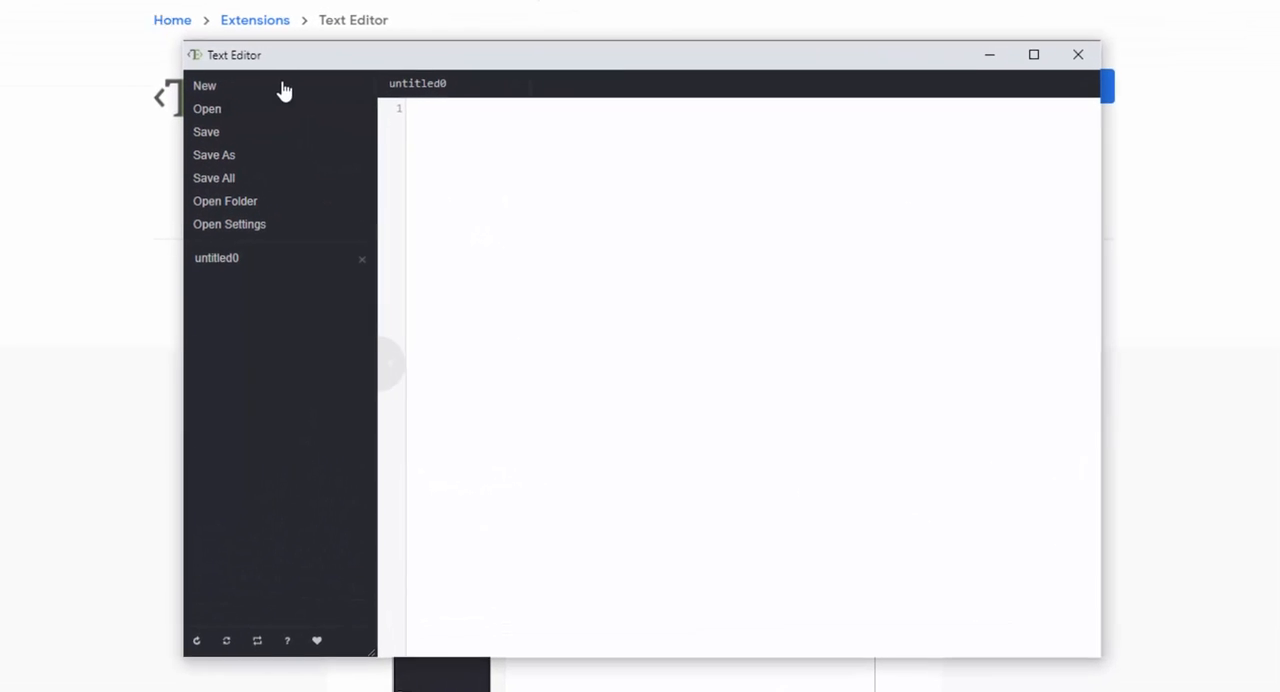
{"action": "left_click", "coordinate": [229, 223]}
{"action": "type", "text": "hdhhdhudhfgu"}
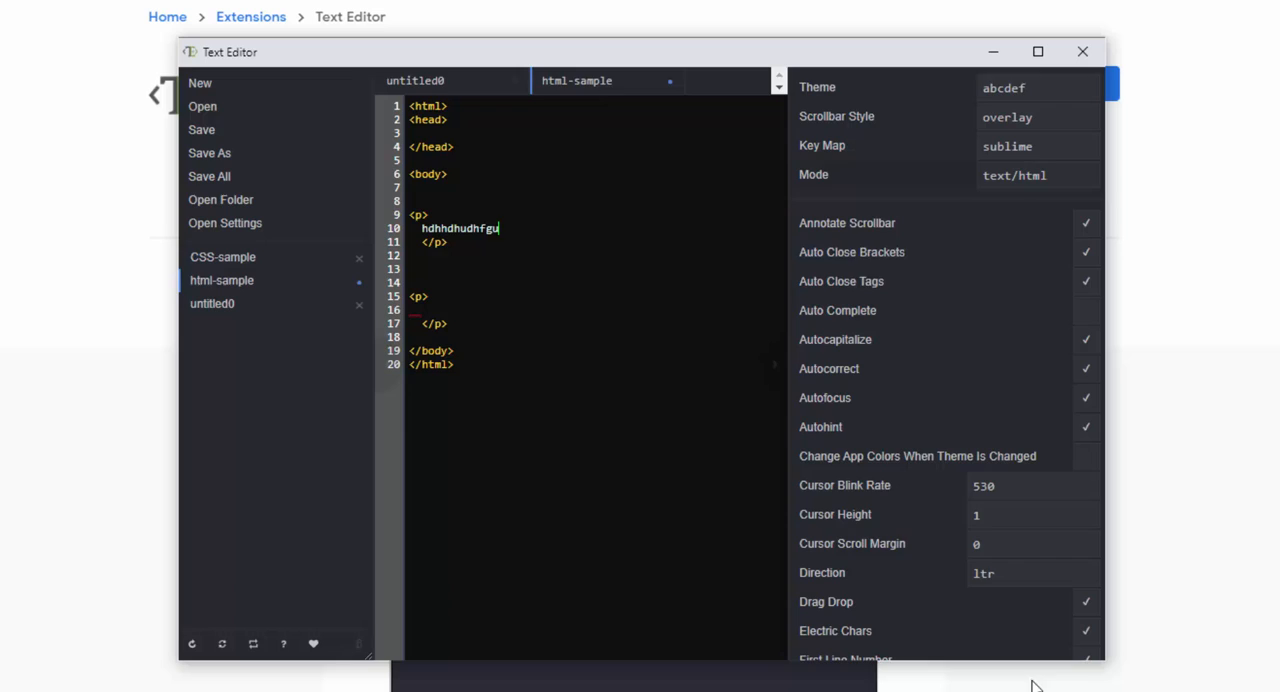
Choose the abcdef theme, overlay scrollbar, sublime key map and text/html mode in settings.
{"action": "left_click", "coordinate": [223, 257]}
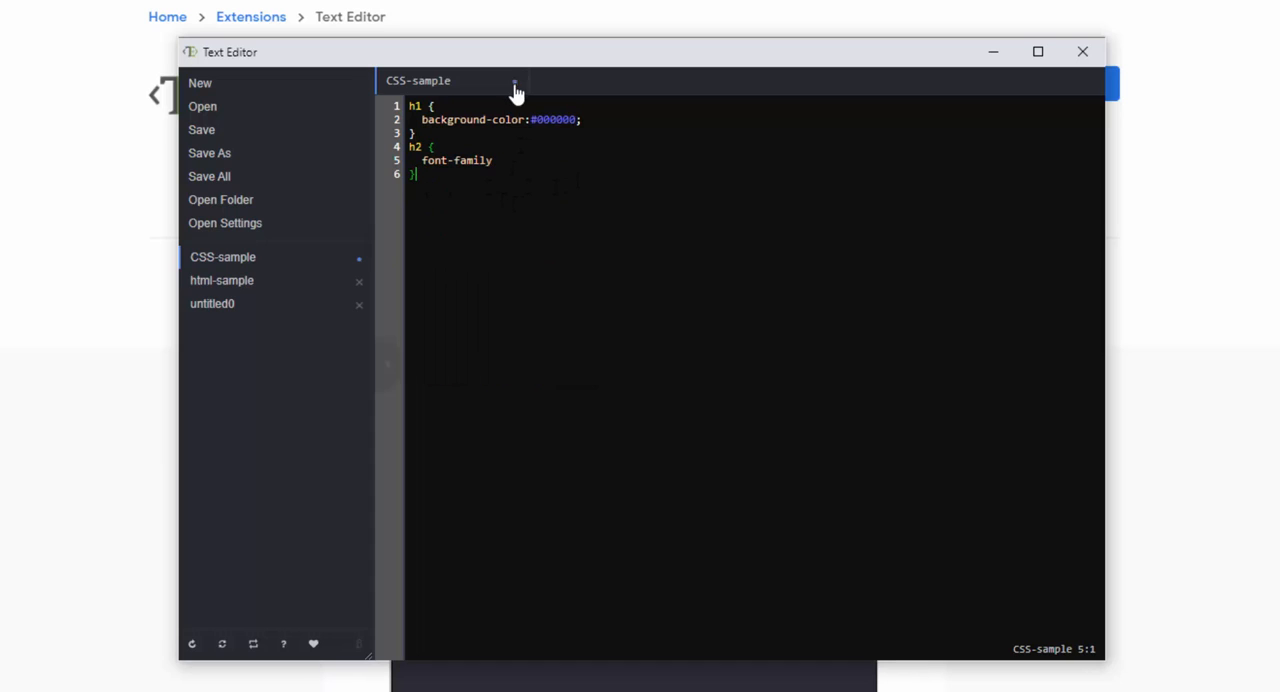
Show the Downloads > Code folder listing CSS-sample, html-sample and JS-sample in the open dialog.
{"action": "left_click", "coordinate": [202, 106]}
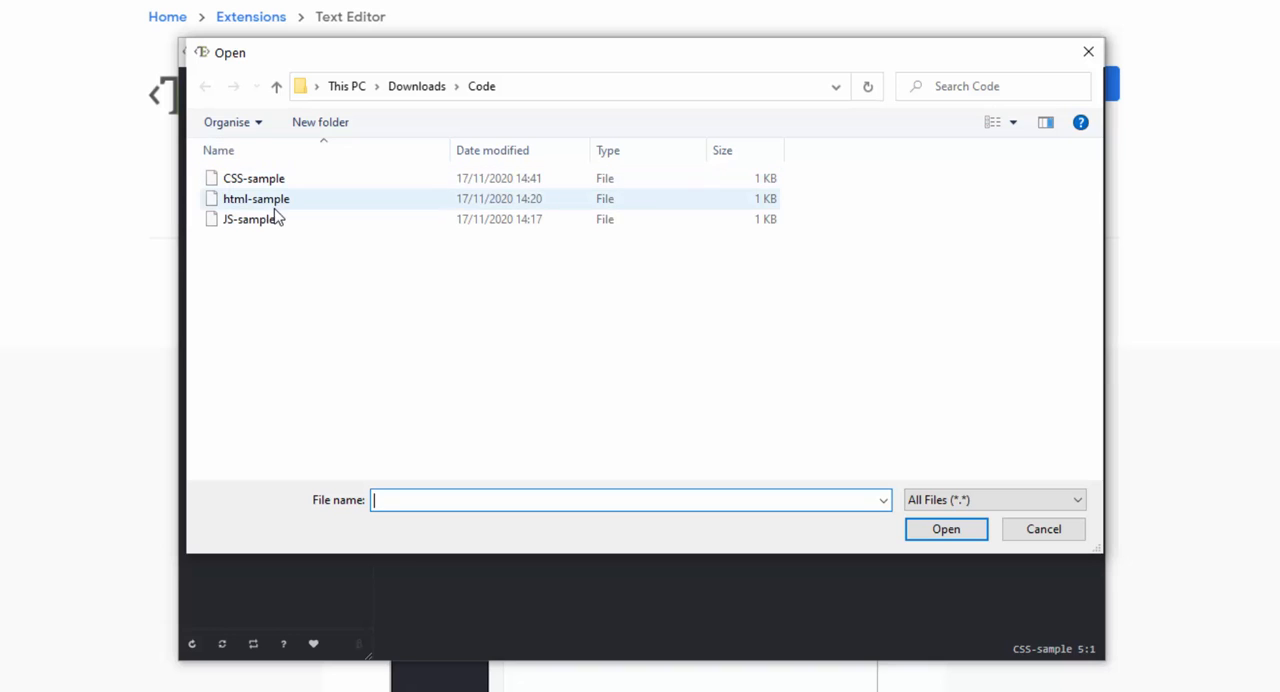